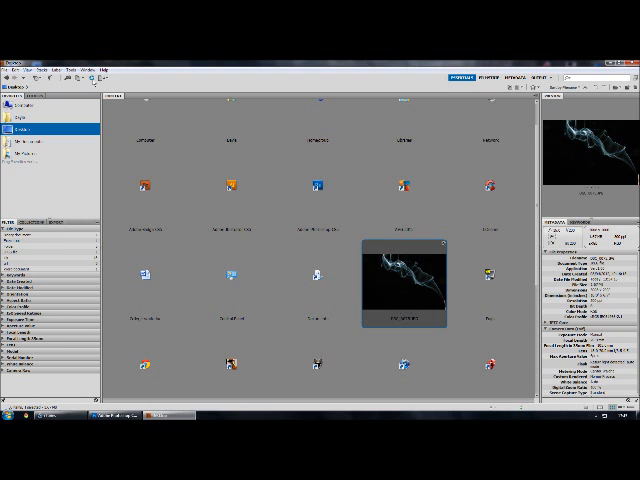
Open the blue-white smoke on black photo from Bridge in Camera Raw
{"action": "double_click", "coordinate": [402, 283]}
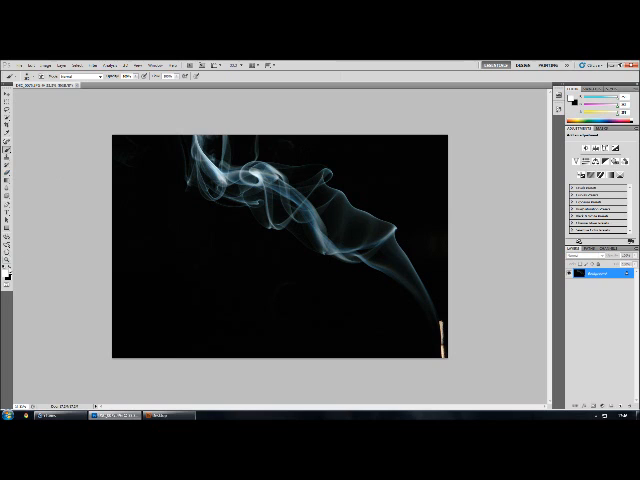
{"action": "mouse_move", "coordinate": [88, 297]}
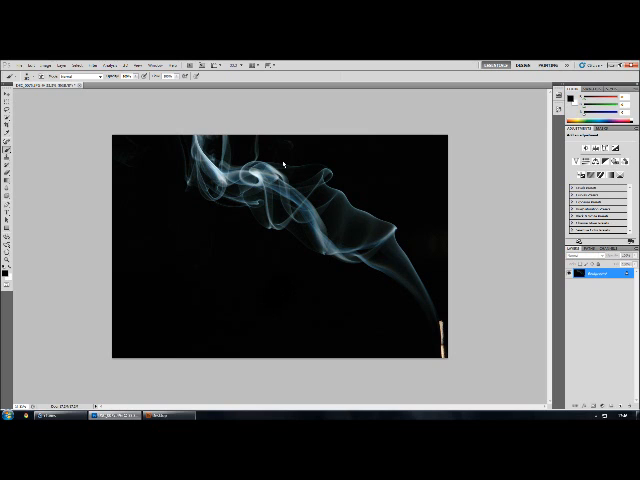
{"action": "mouse_move", "coordinate": [283, 150]}
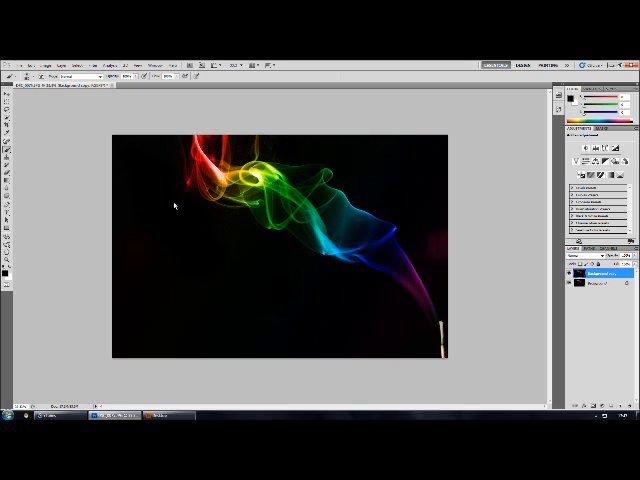
{"action": "mouse_move", "coordinate": [435, 247]}
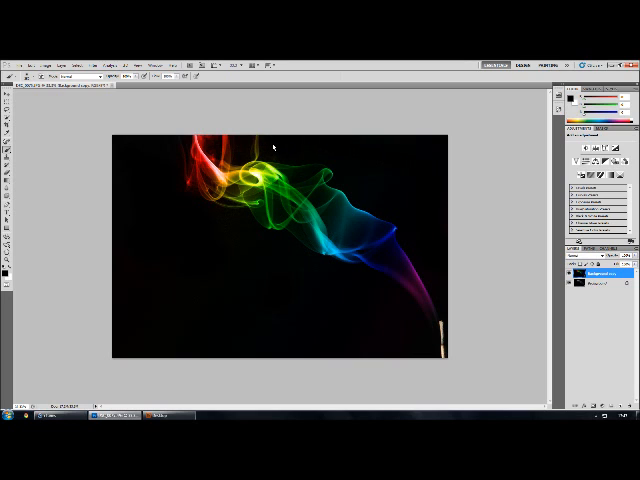
{"action": "mouse_move", "coordinate": [165, 230]}
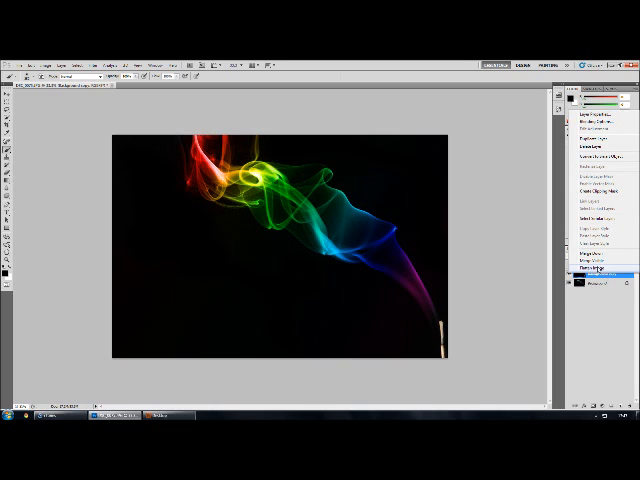
Flatten the image to one layer and invert its colours, then select all
{"action": "left_click", "coordinate": [45, 67]}
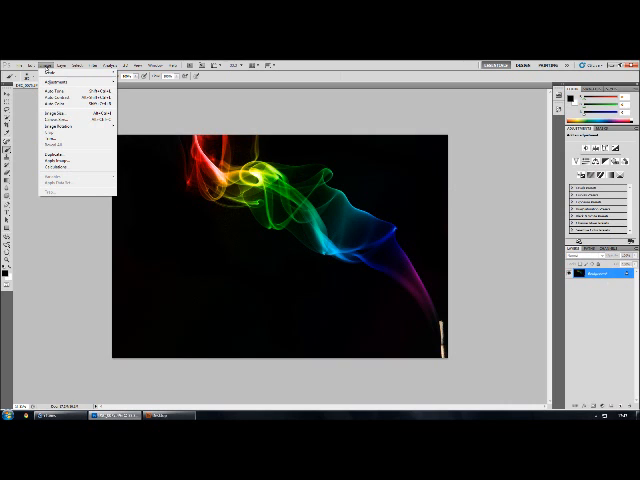
{"action": "left_click", "coordinate": [55, 76]}
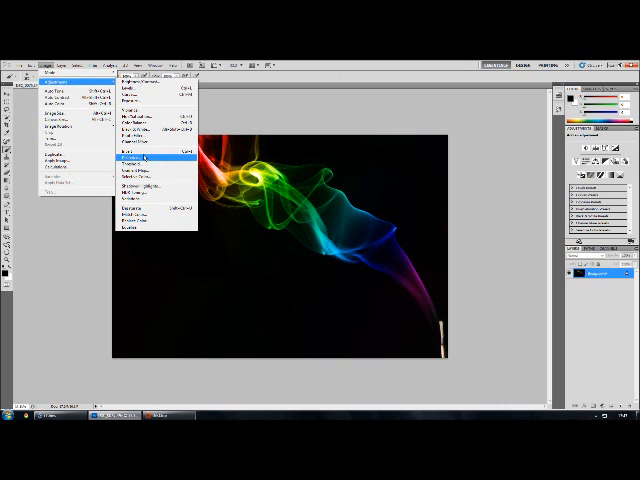
{"action": "left_click", "coordinate": [145, 159]}
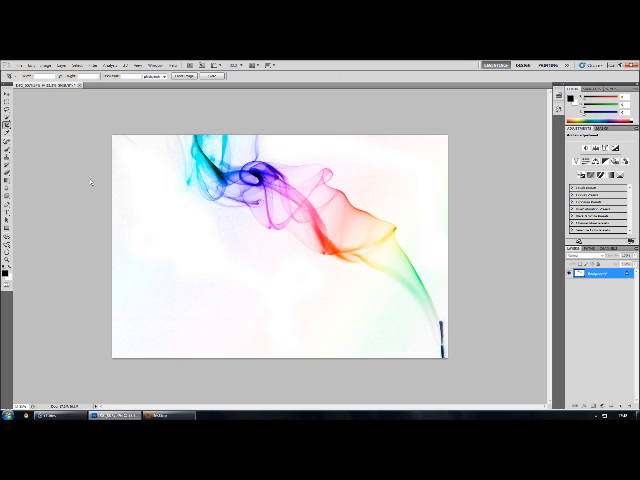
{"action": "mouse_move", "coordinate": [128, 338]}
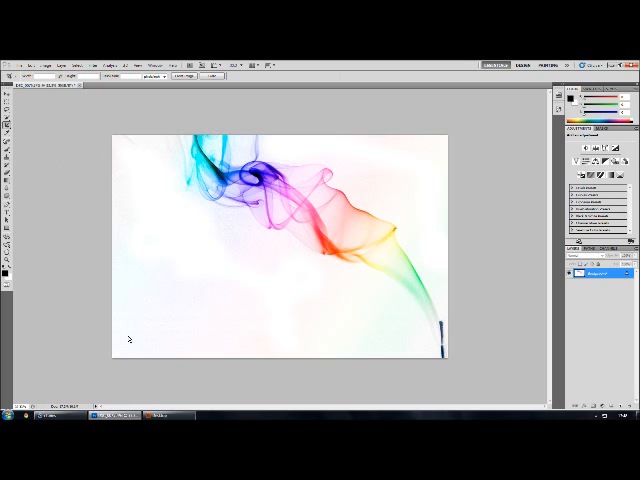
{"action": "key", "text": "ctrl+a"}
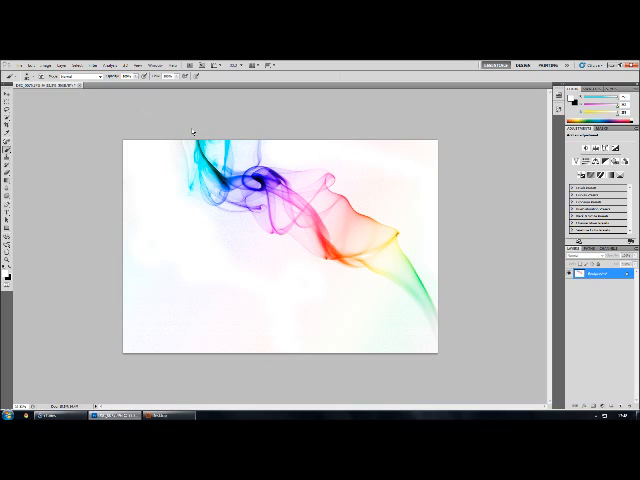
Bring up the Image > Adjustments menu
{"action": "left_click", "coordinate": [45, 64]}
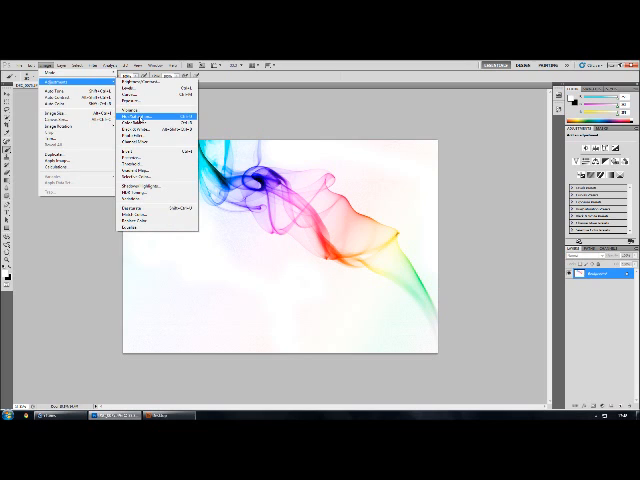
Shift the smoke's hues with the Hue/Saturation Hue slider
{"action": "left_click", "coordinate": [135, 119]}
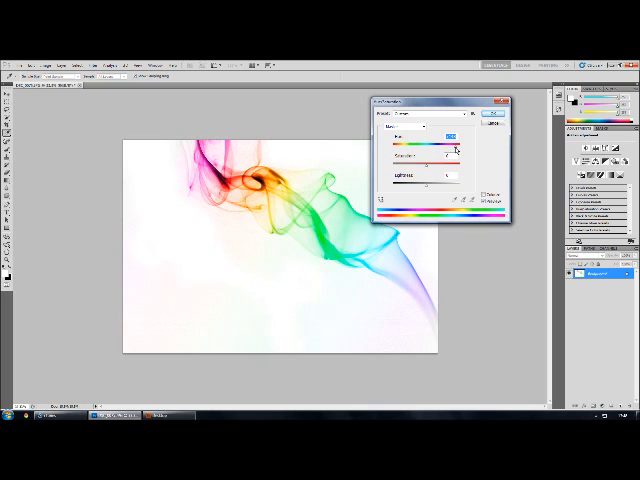
{"action": "left_click_drag", "start_coordinate": [455, 148], "coordinate": [460, 148]}
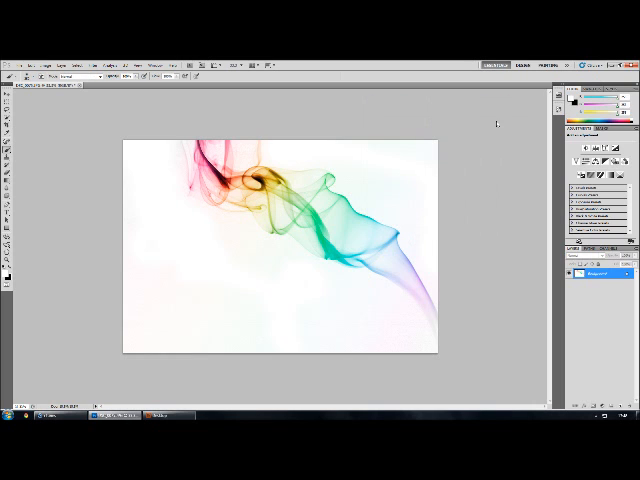
Apply a Brightness/Contrast adjustment to the smoke image
{"action": "left_click", "coordinate": [45, 65]}
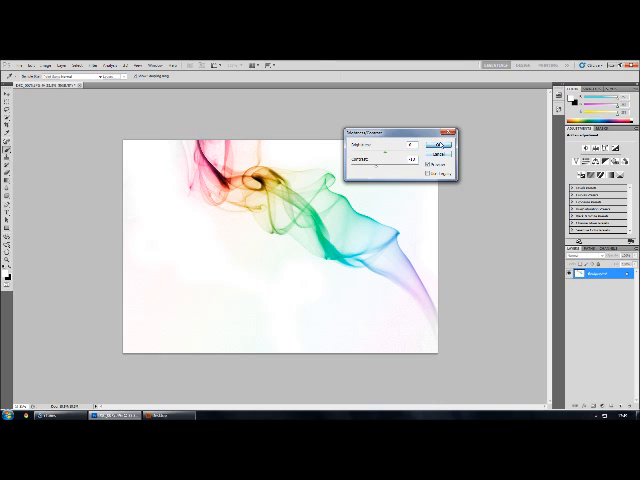
{"action": "left_click", "coordinate": [441, 144]}
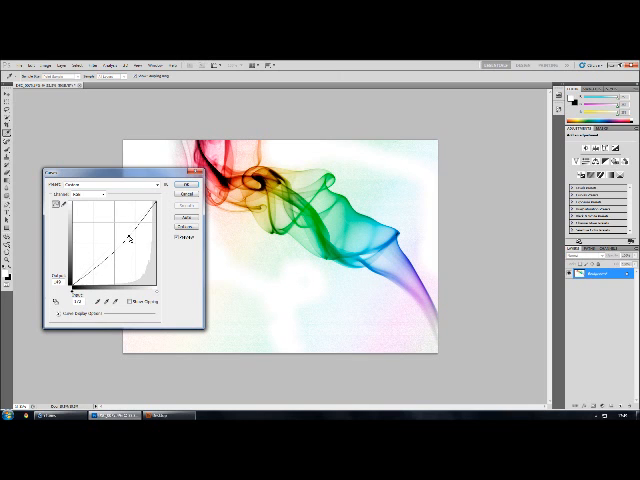
Bend the RGB curve slightly to adjust tones and confirm Curves
{"action": "left_click_drag", "start_coordinate": [130, 240], "coordinate": [125, 245]}
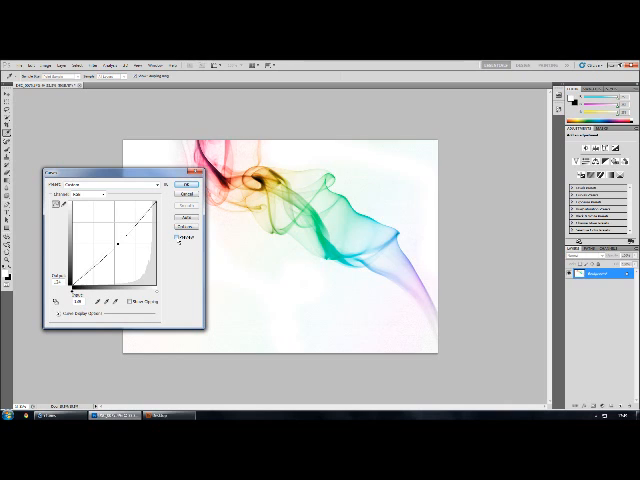
{"action": "left_click", "coordinate": [188, 184]}
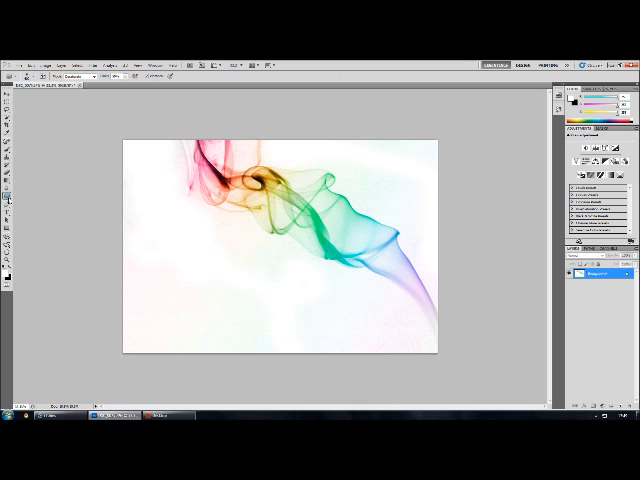
{"action": "left_click", "coordinate": [10, 195]}
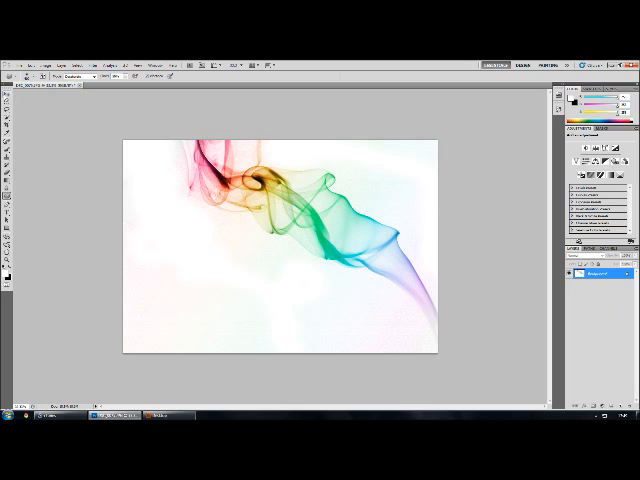
{"action": "mouse_move", "coordinate": [532, 225]}
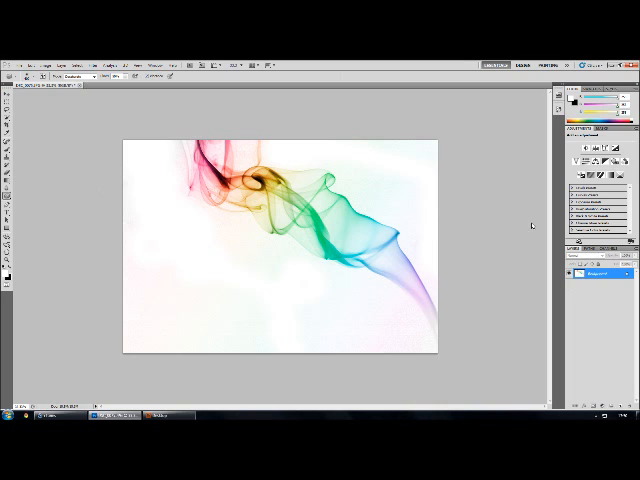